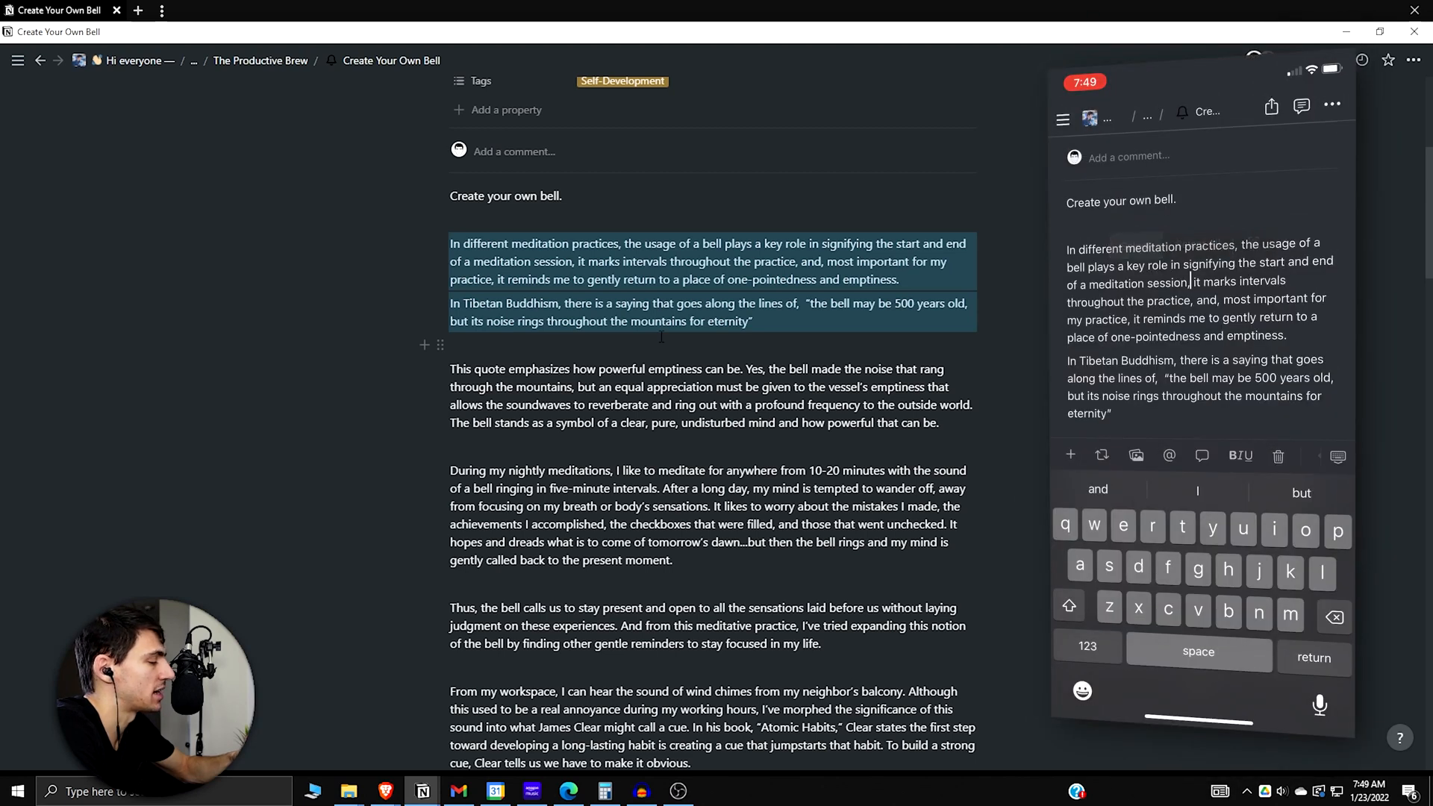
Select text from a word in the first paragraph through into the Tibetan Buddhism paragraph.
double_click(1166, 282)
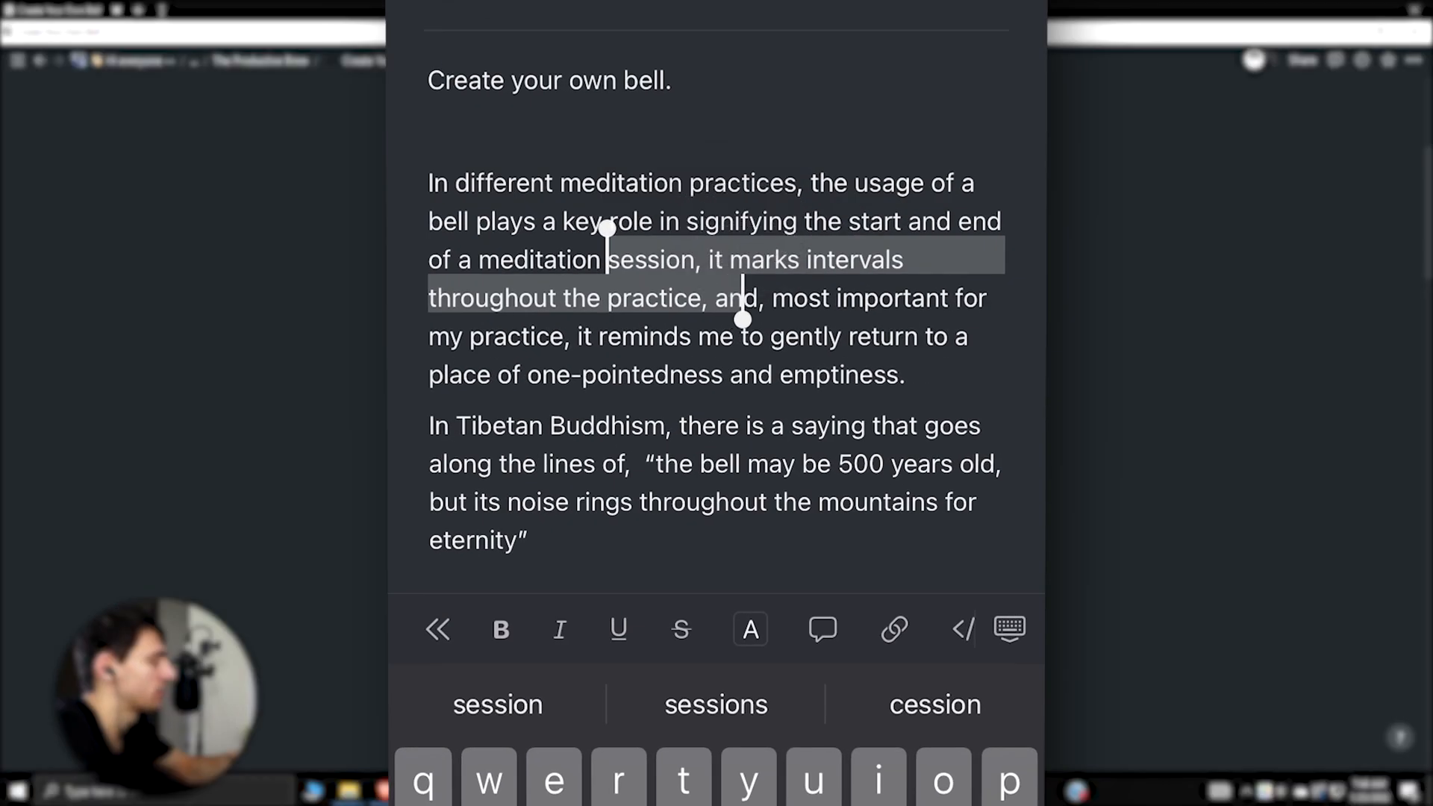
left_click_drag(742, 319, 911, 394)
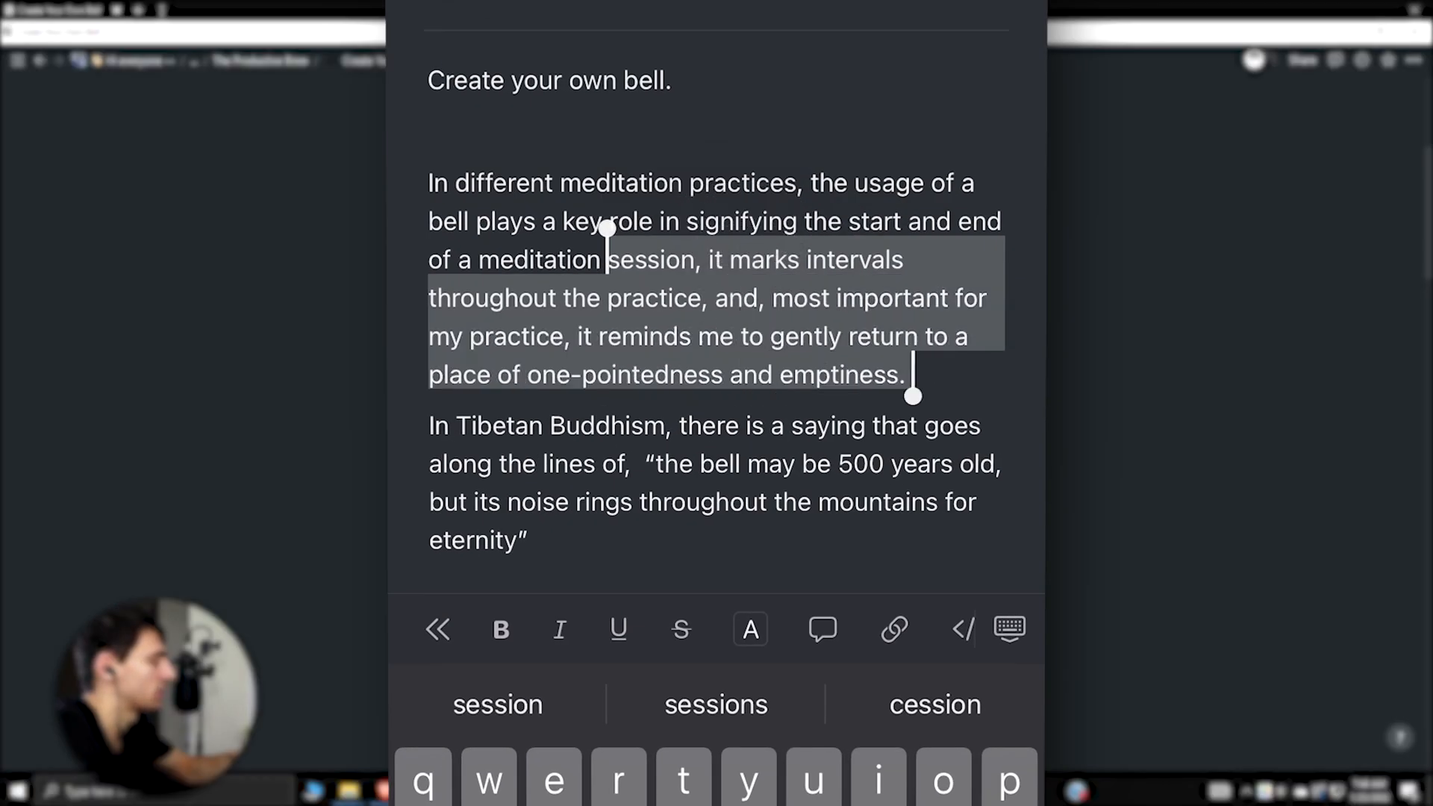
left_click_drag(911, 394, 781, 484)
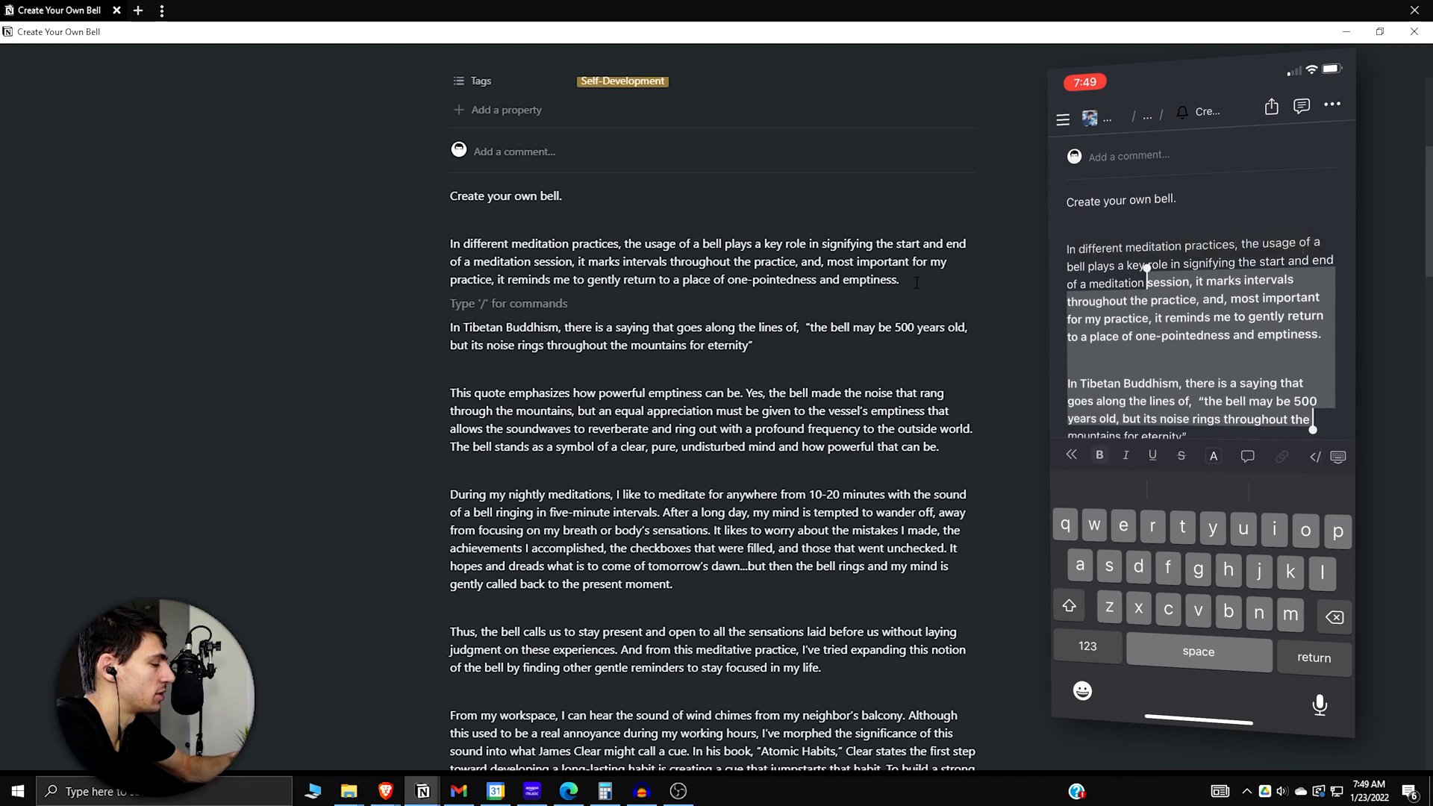
left_click(1126, 457)
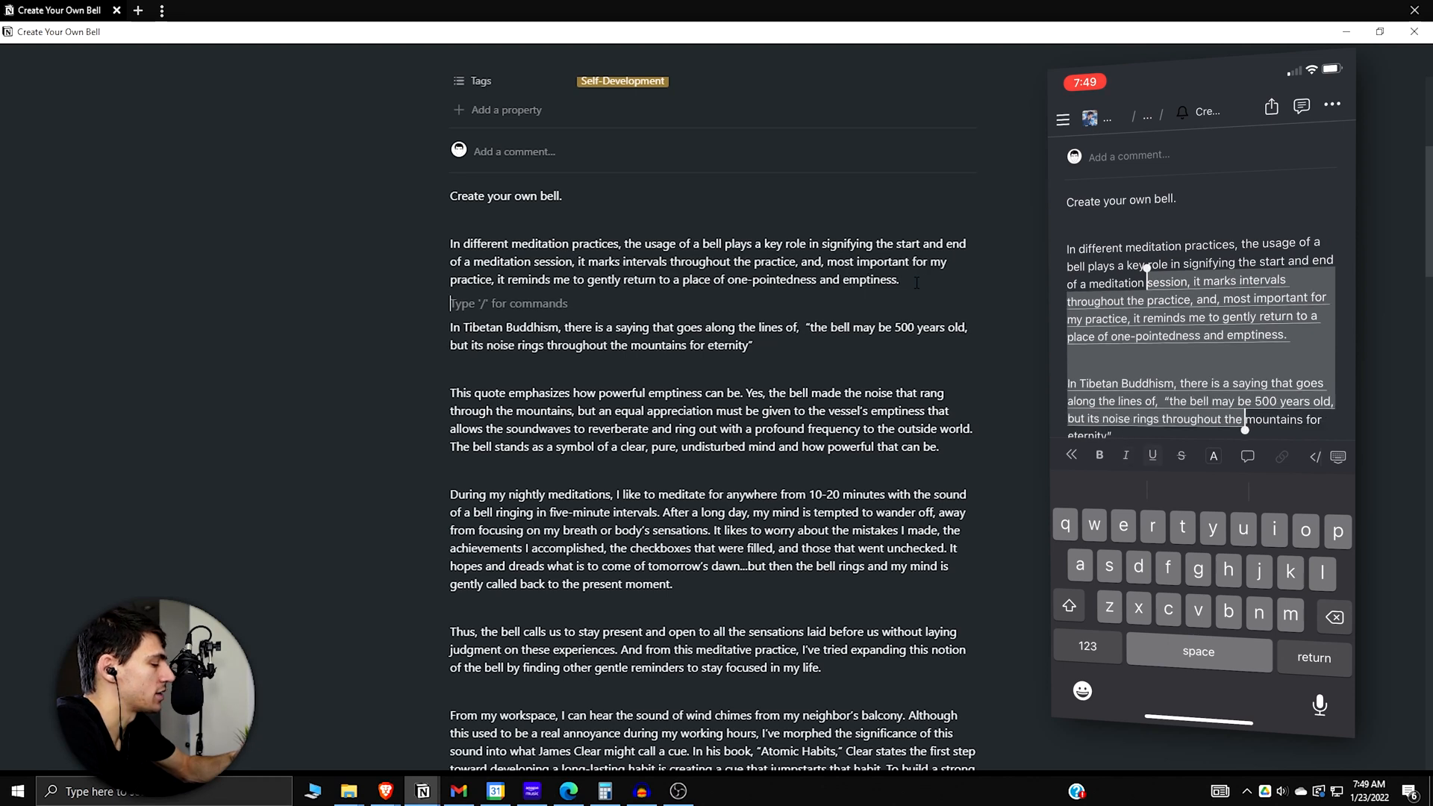
left_click(1181, 456)
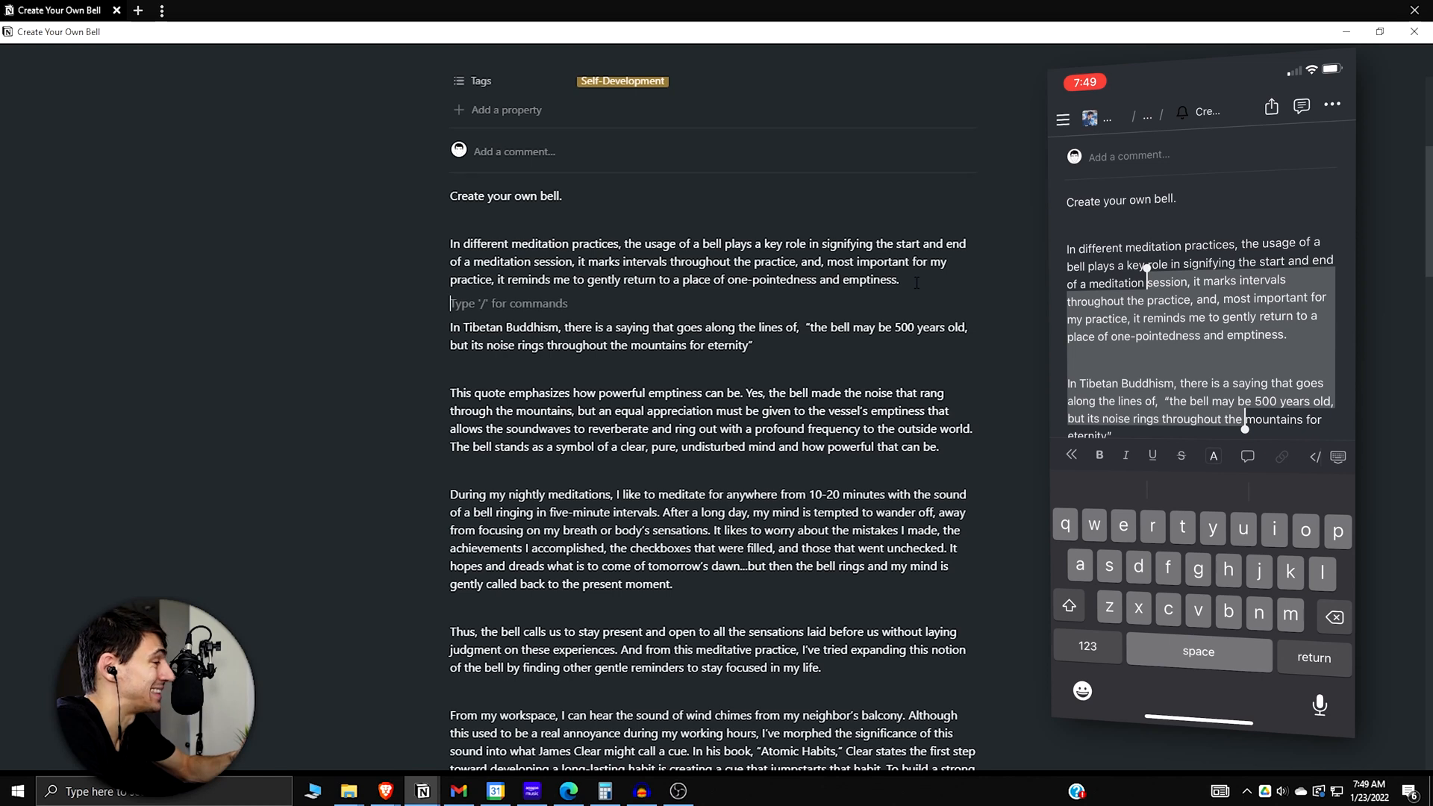
left_click(1189, 270)
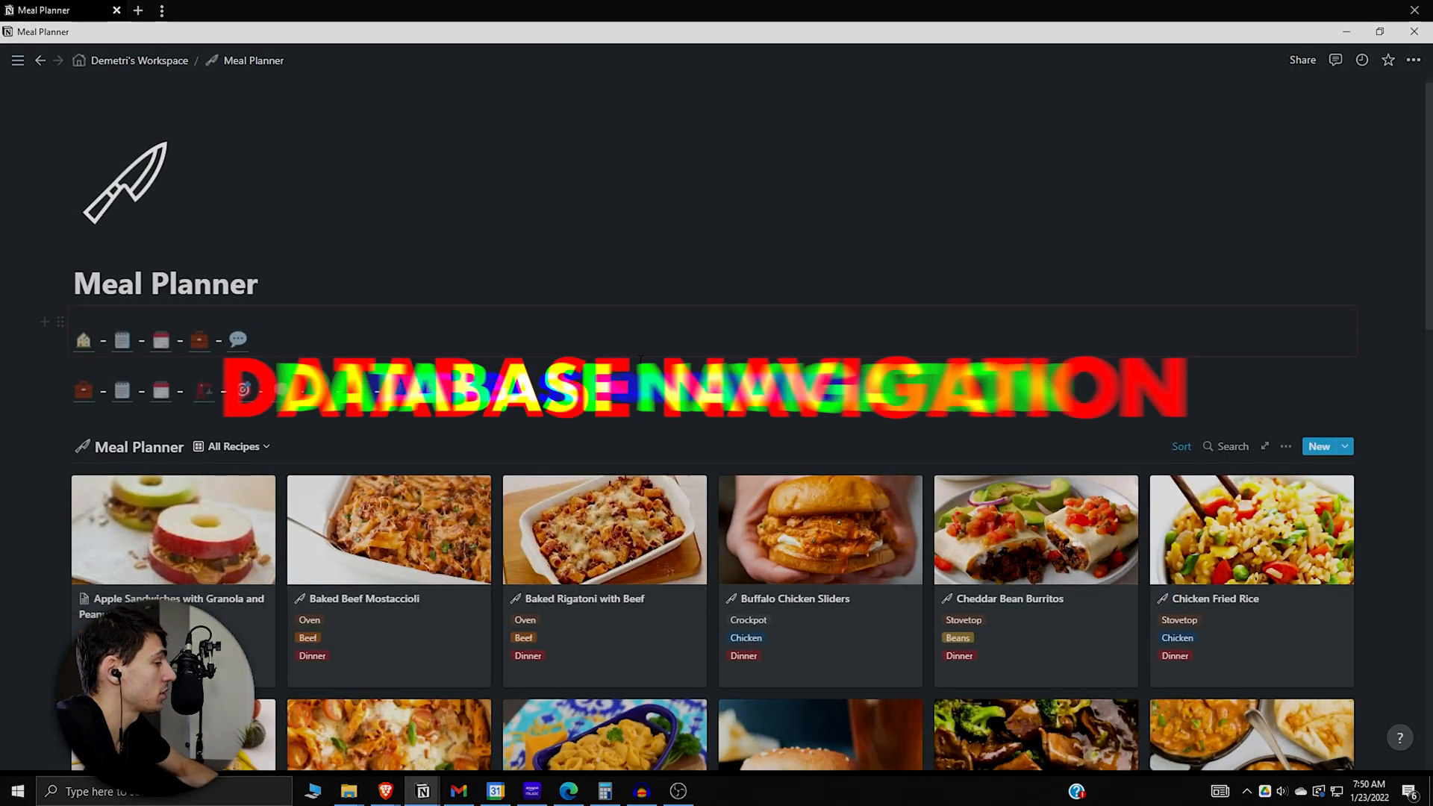
Step forward and back through recipe entries with the peek-view arrows, then close the preview.
scroll("down", 3)
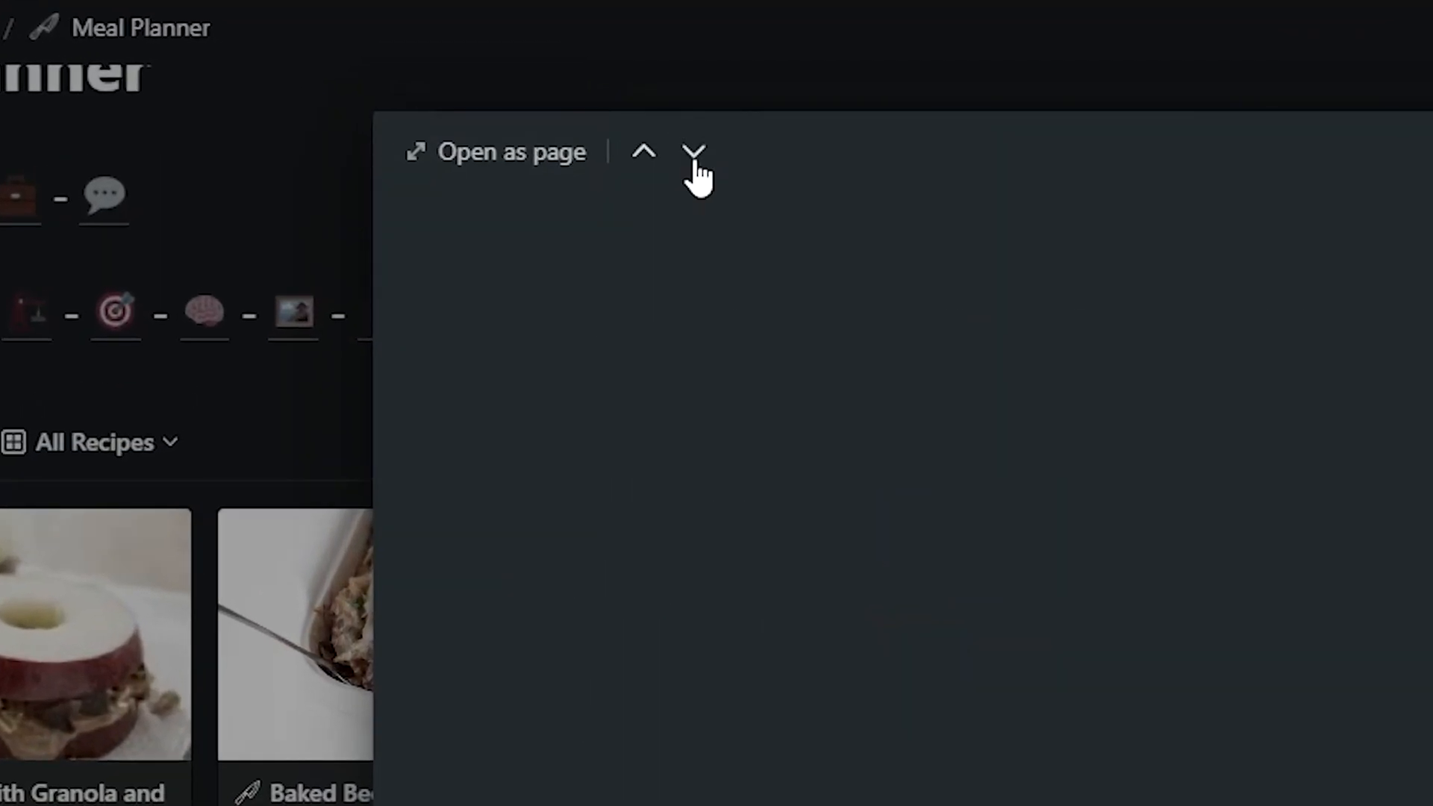
left_click(693, 153)
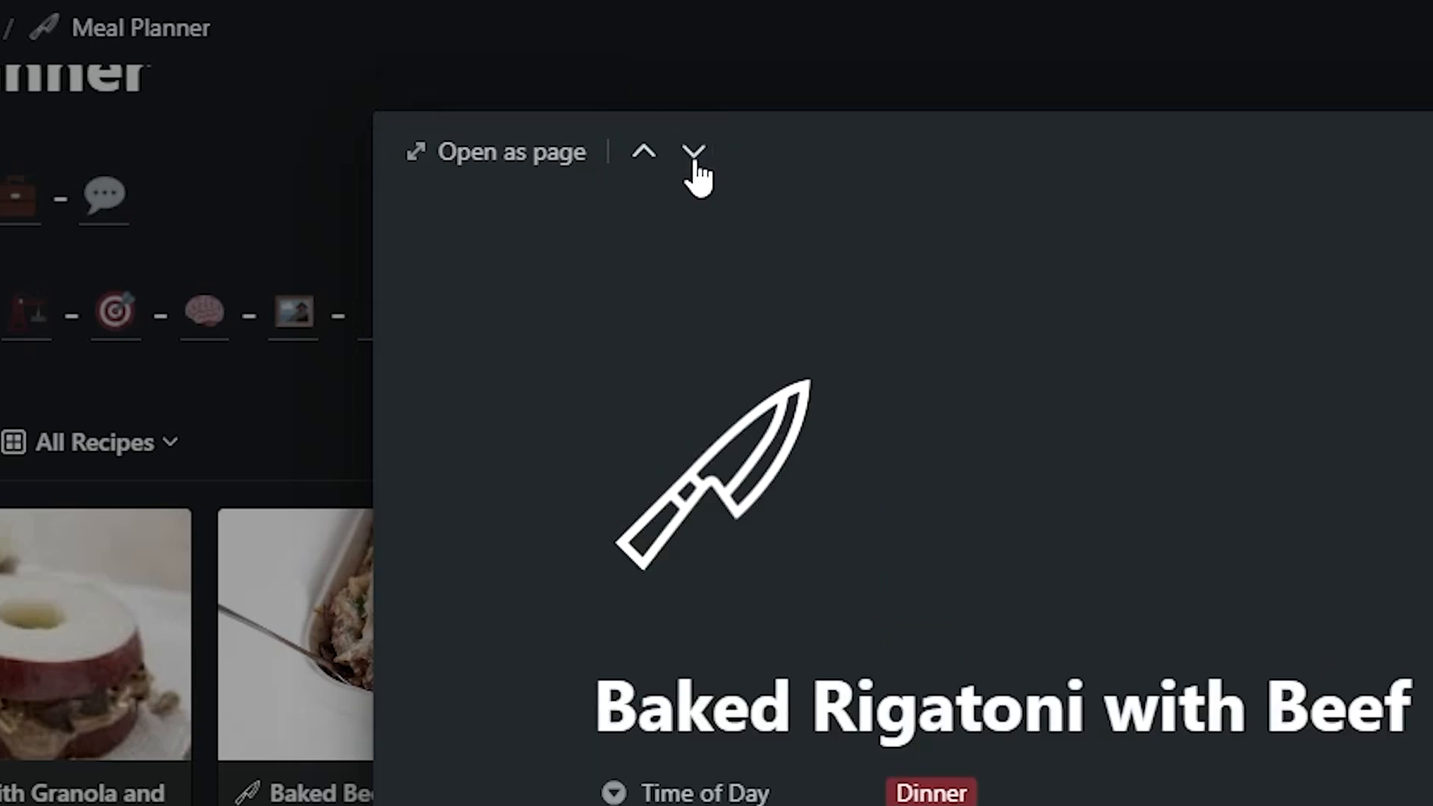
left_click(694, 152)
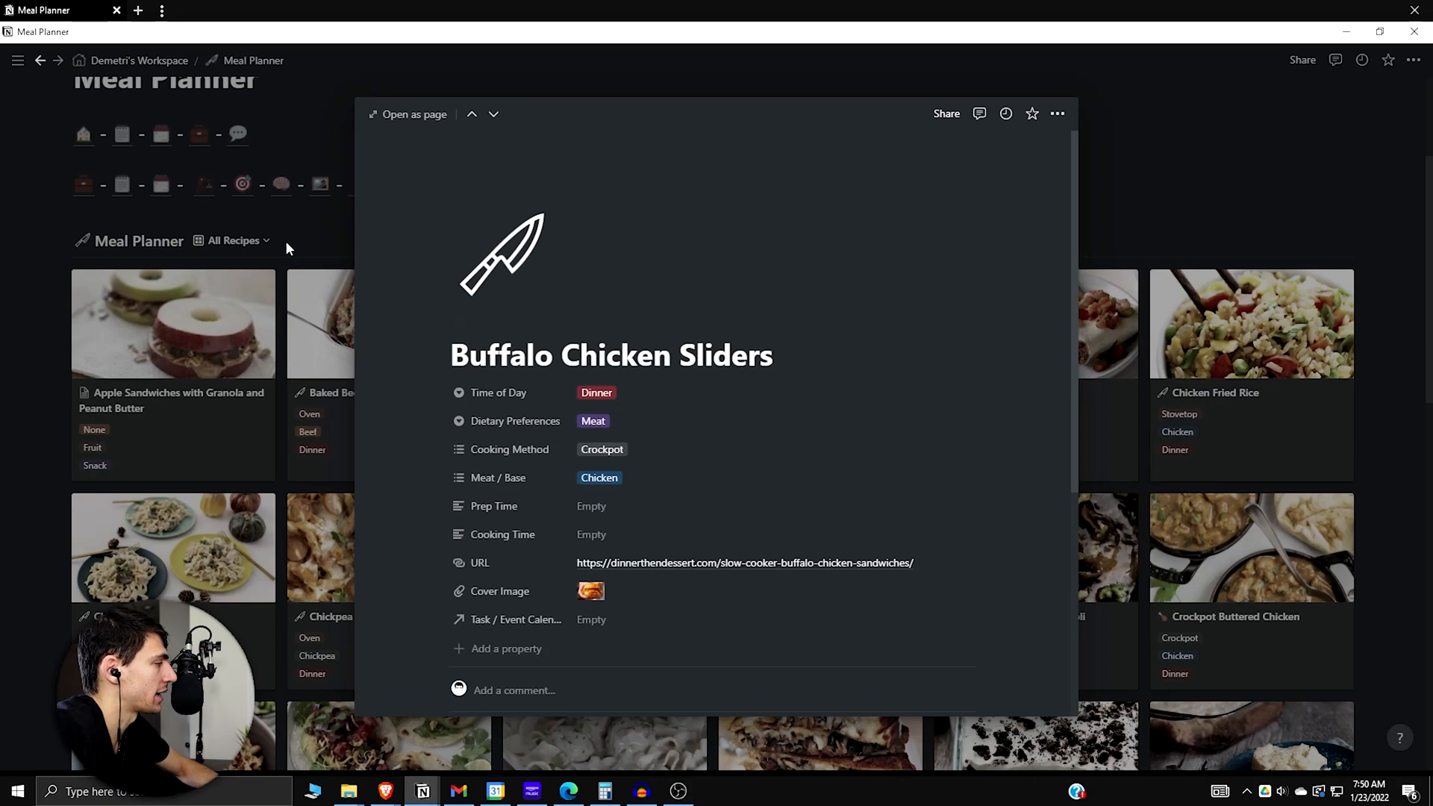
left_click(472, 114)
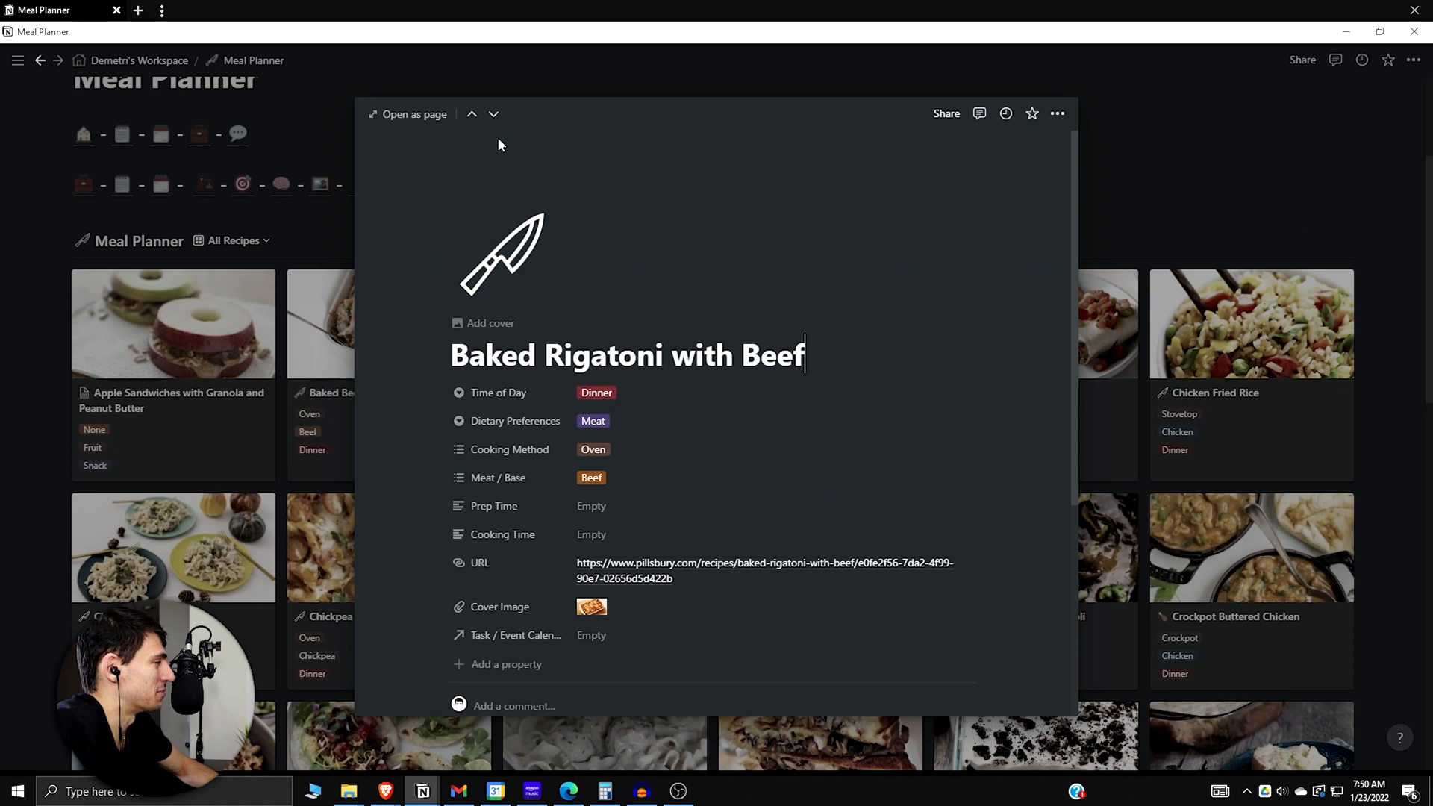
left_click(495, 114)
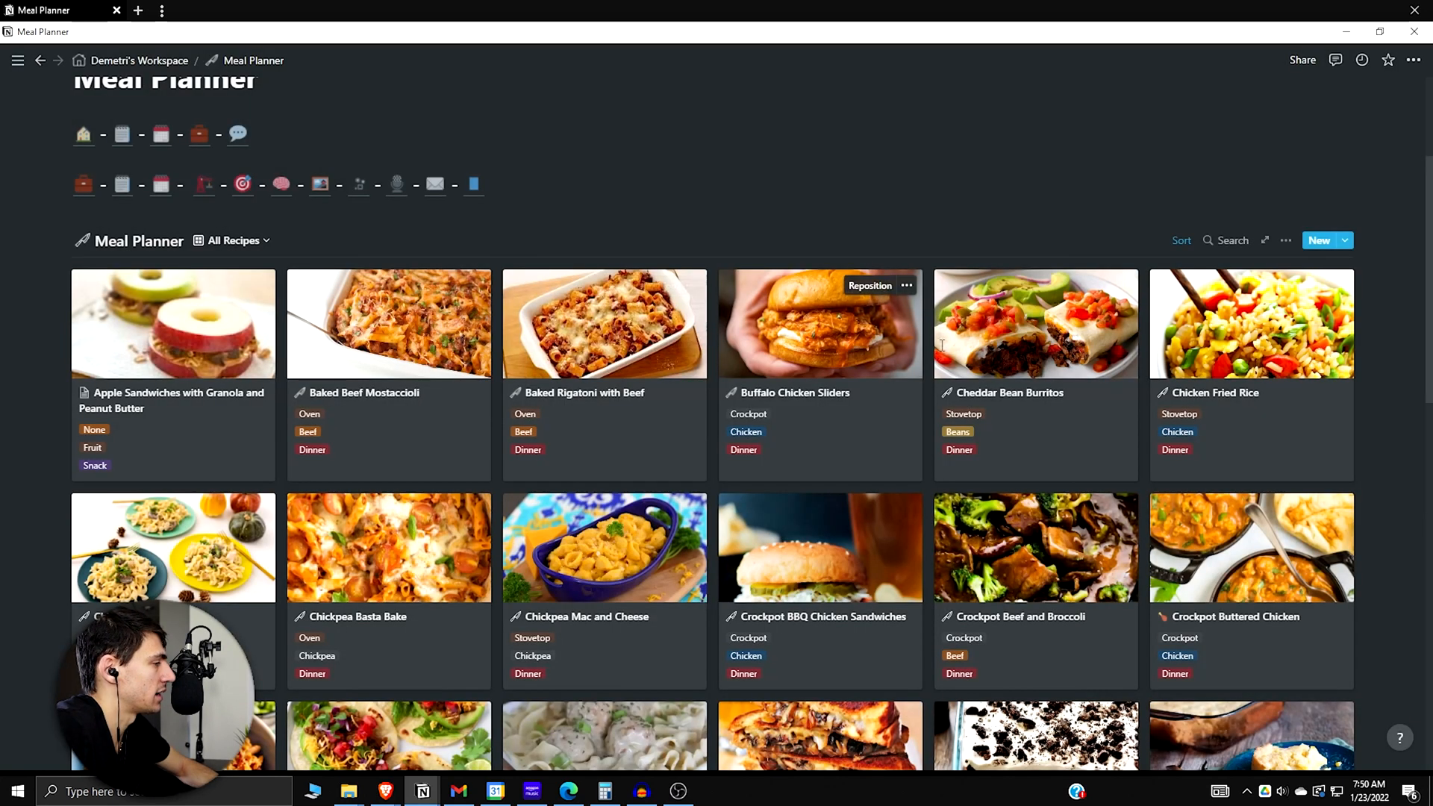
From the Cheddar Bean Burritos preview, step on to Chicken Fried Rice and the following recipe.
left_click(1034, 322)
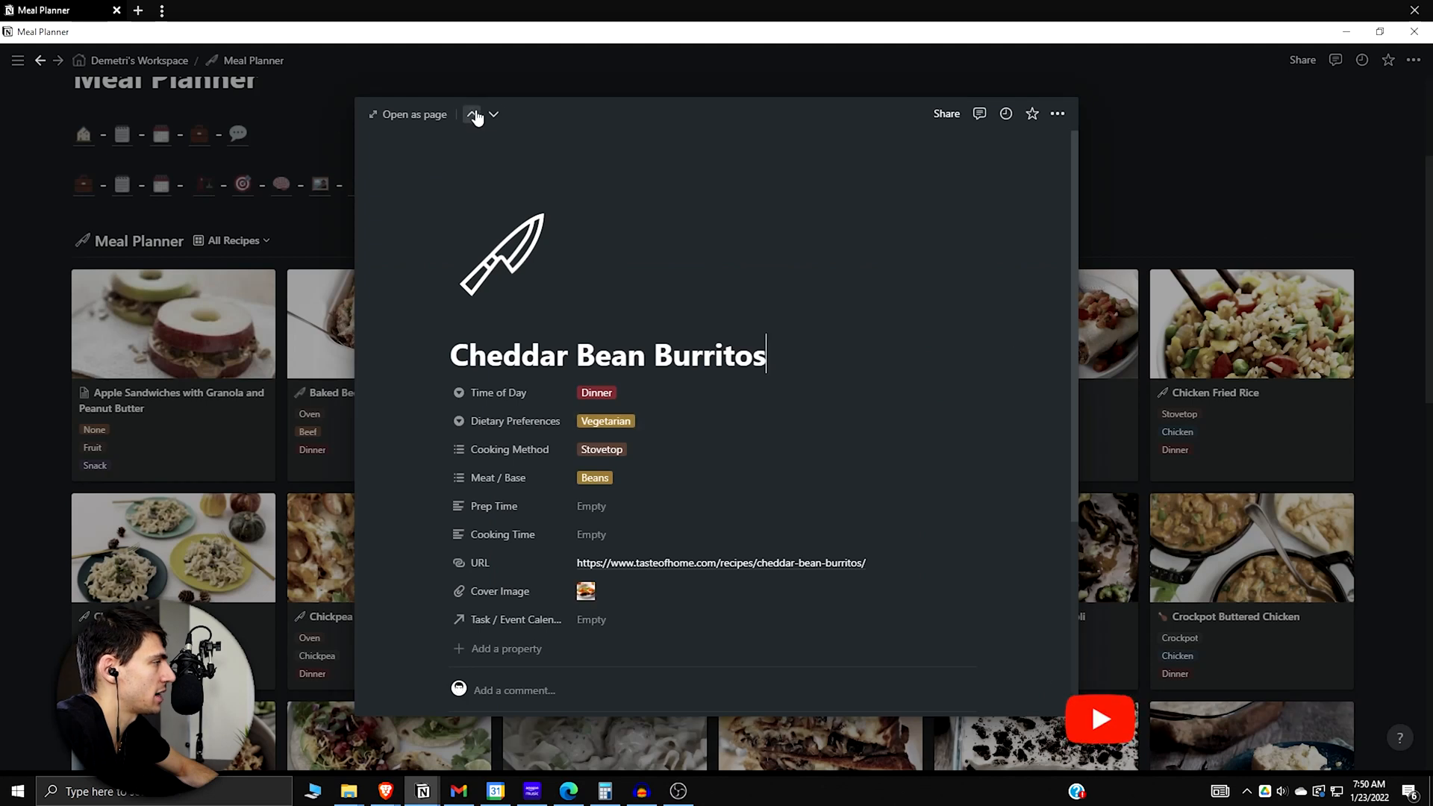
left_click(495, 115)
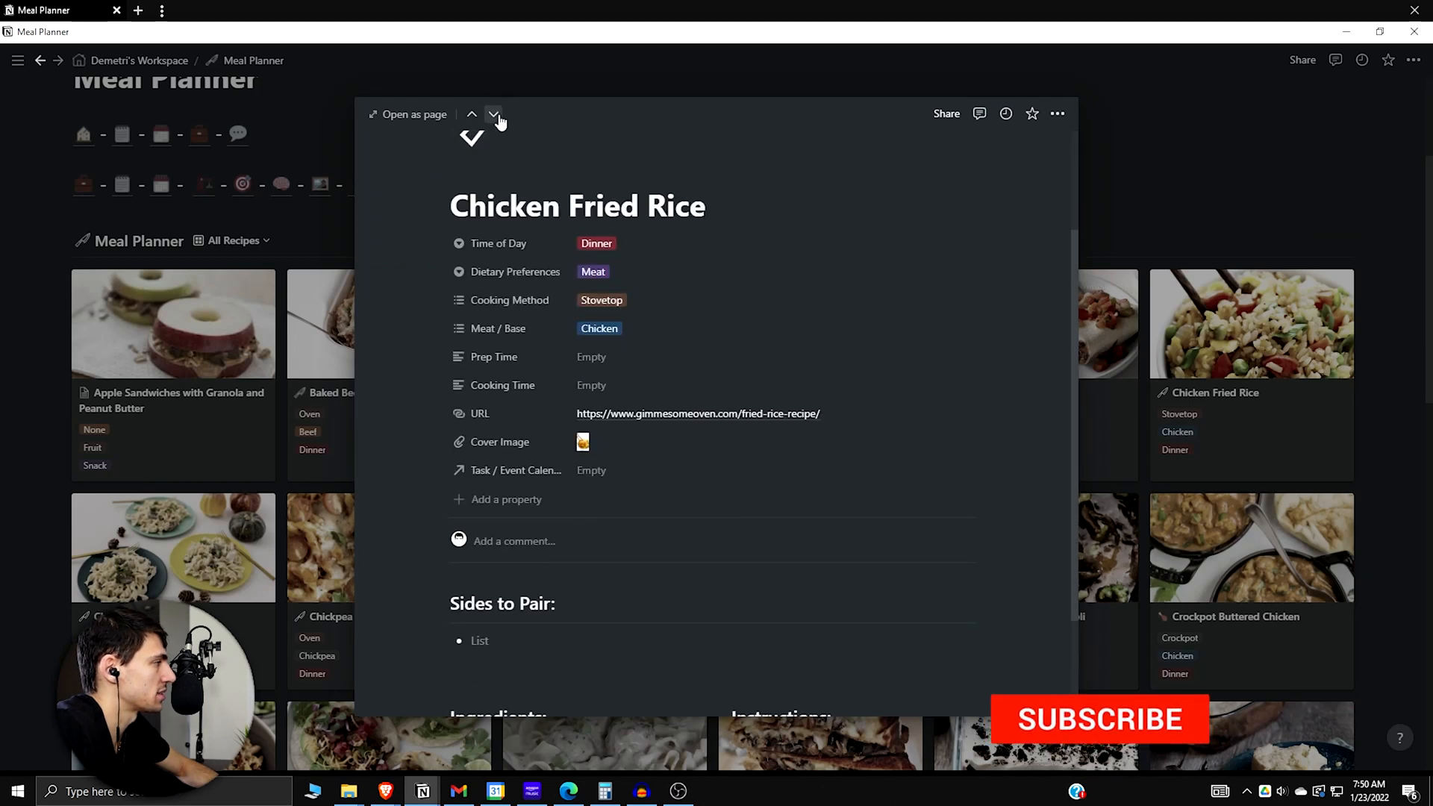
left_click(494, 115)
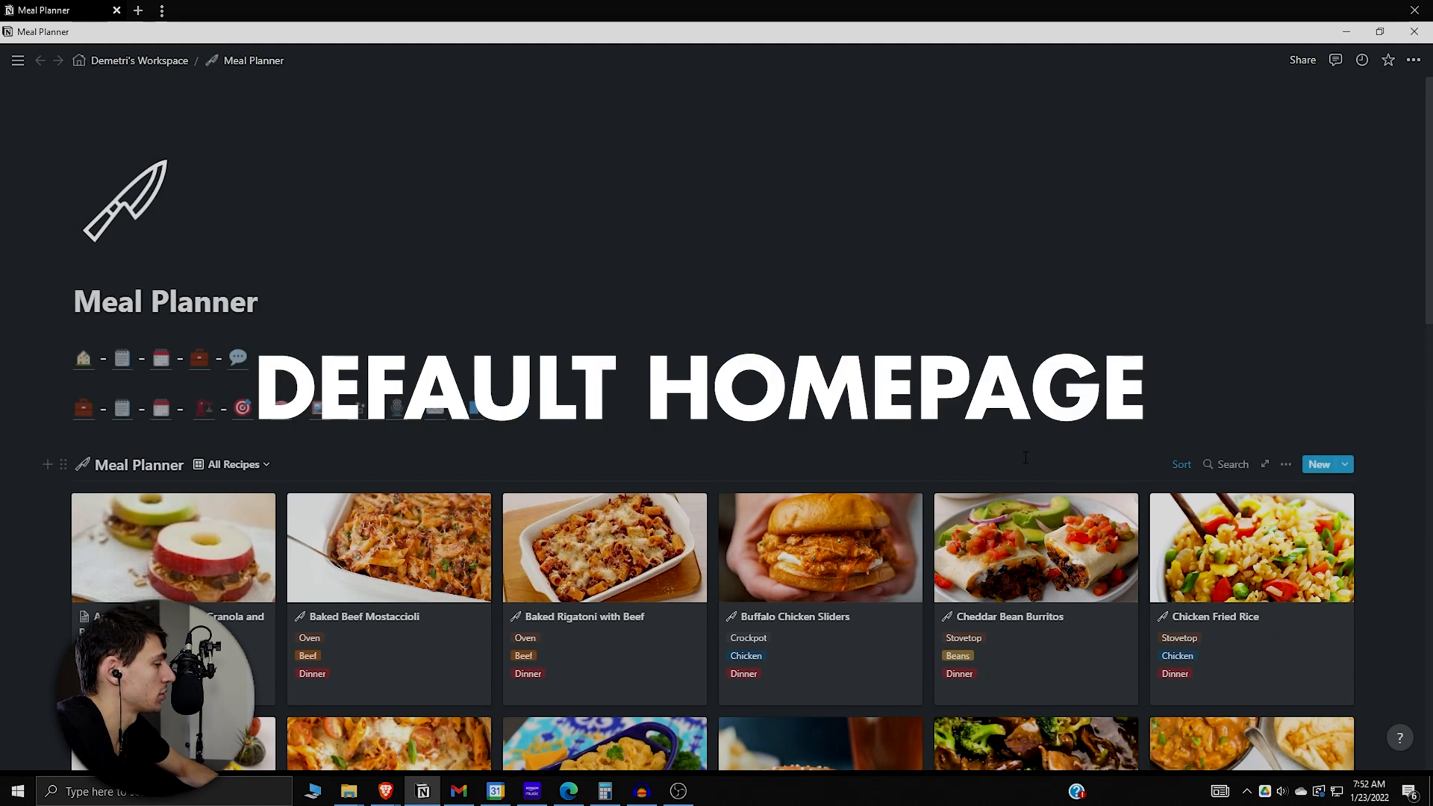
Reach My notifications & settings and expand the Open on start choices, currently Last visited page.
left_click(18, 60)
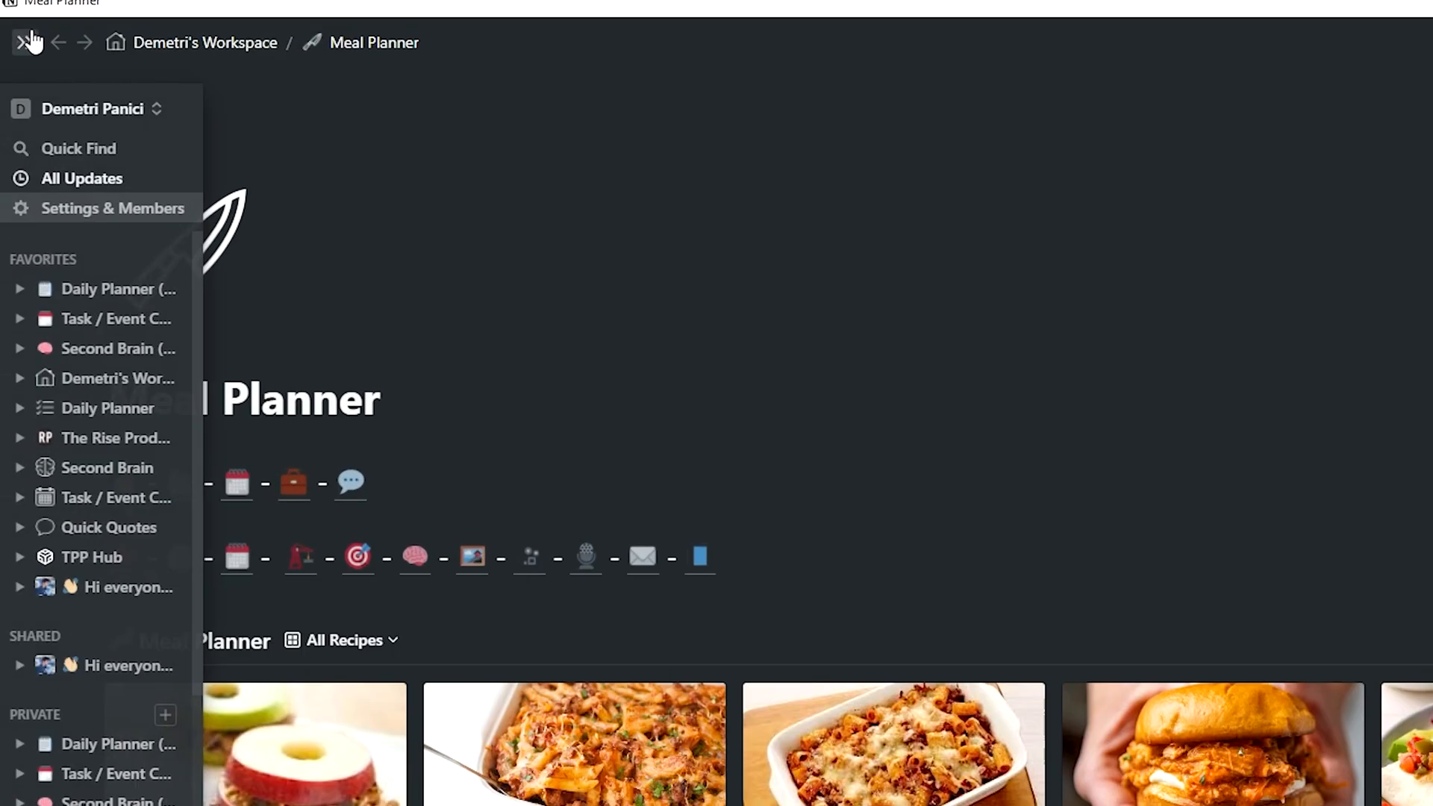
left_click(114, 208)
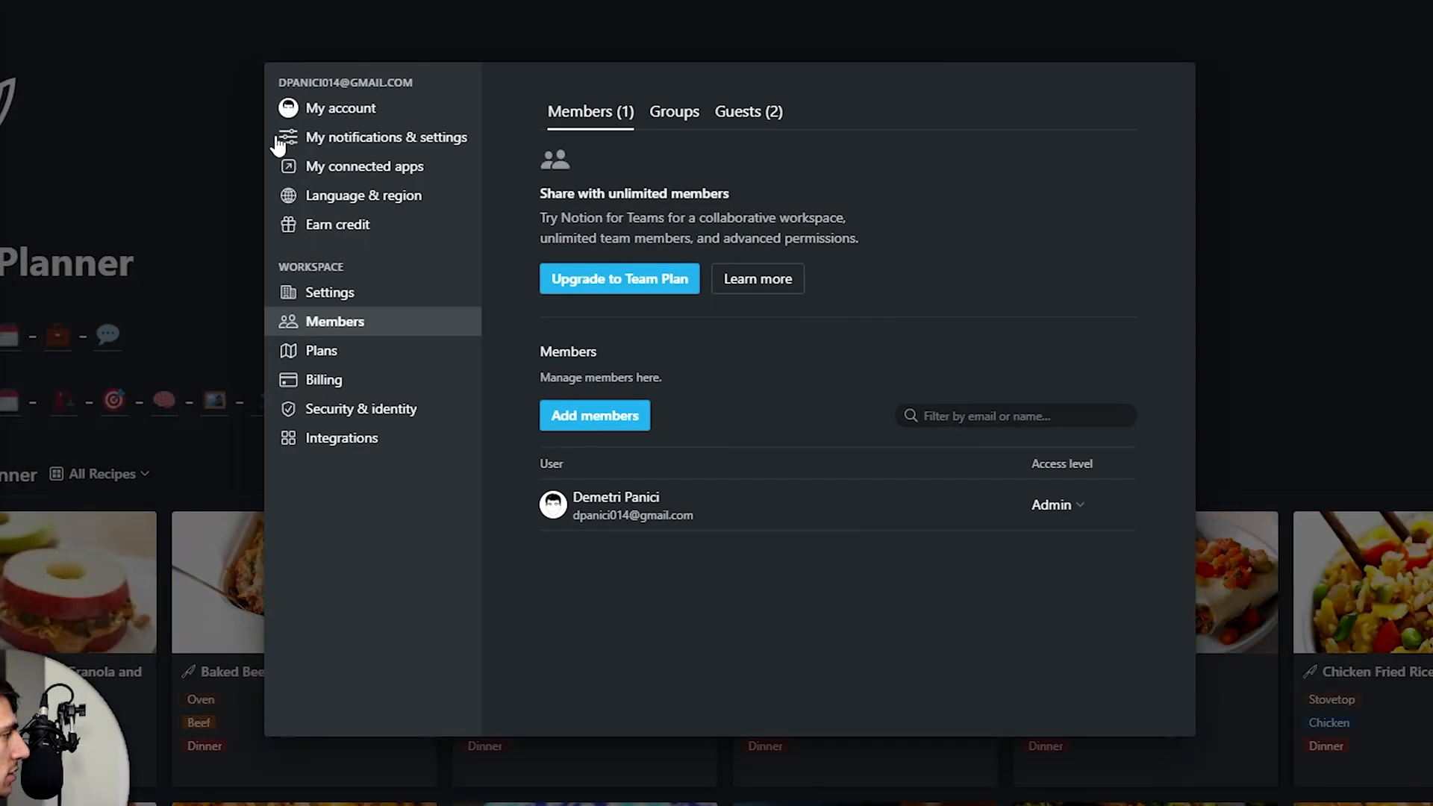
left_click(385, 137)
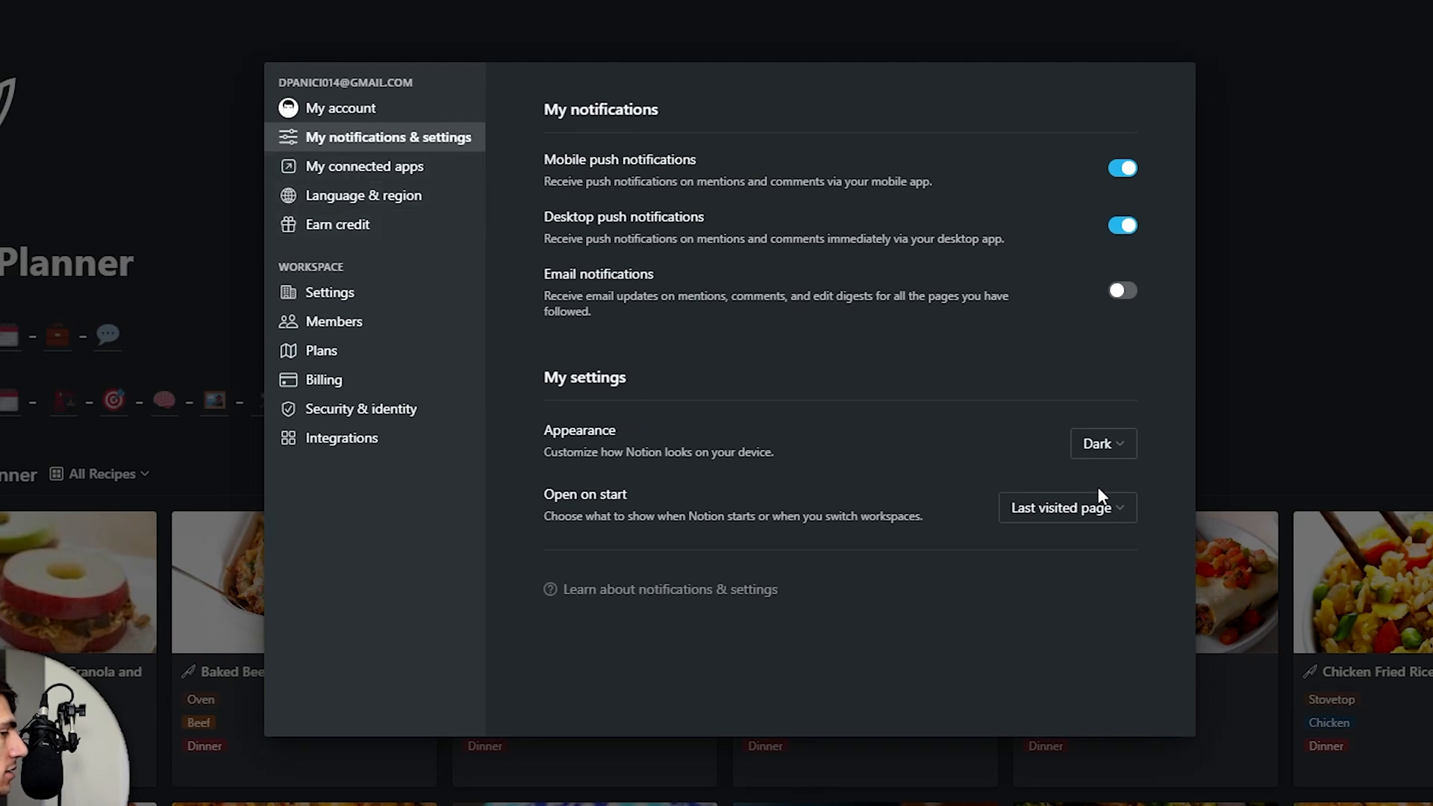
left_click(1066, 507)
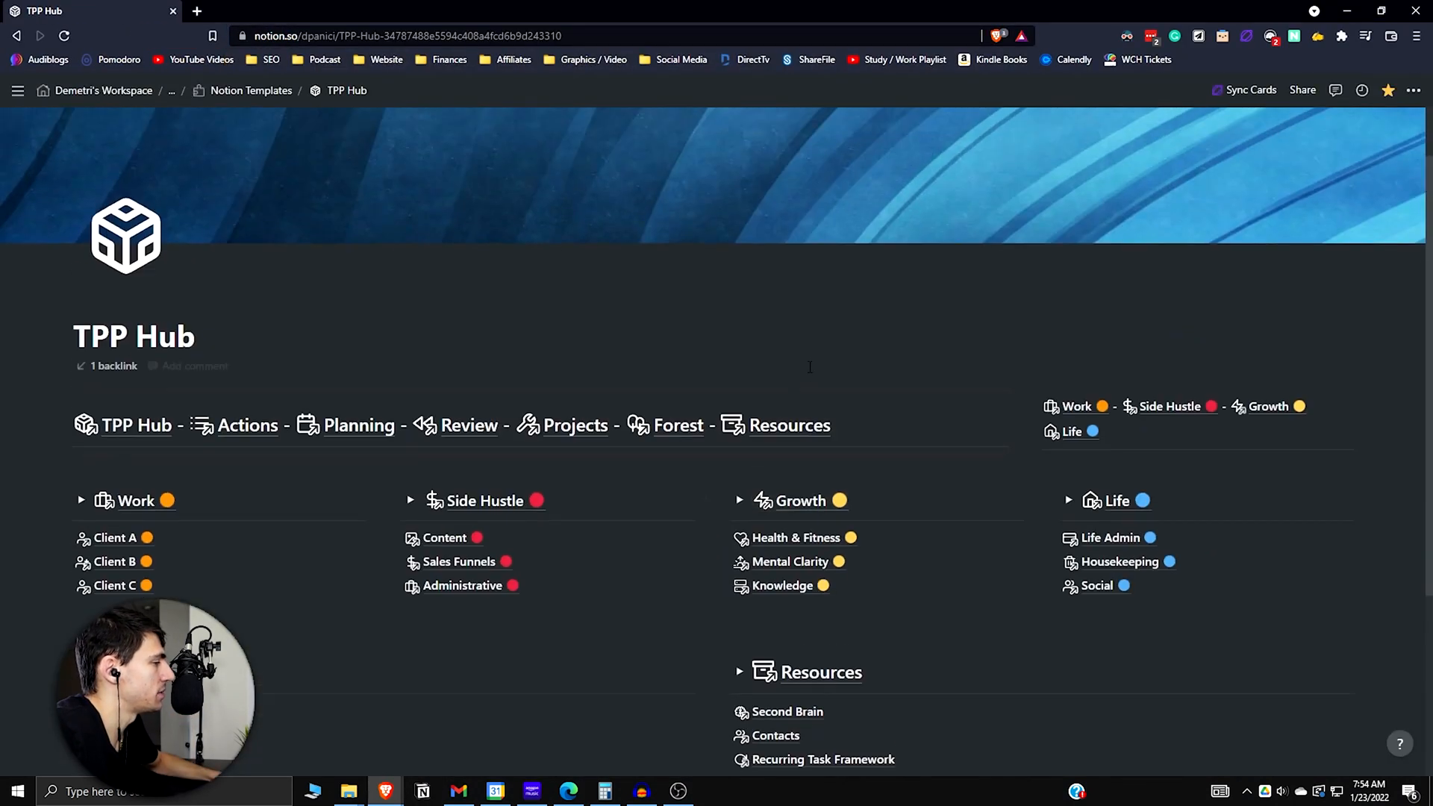
Scroll down the TPP Hub start page to the Roots section with Business CRM and OKR's links.
scroll("down", 3)
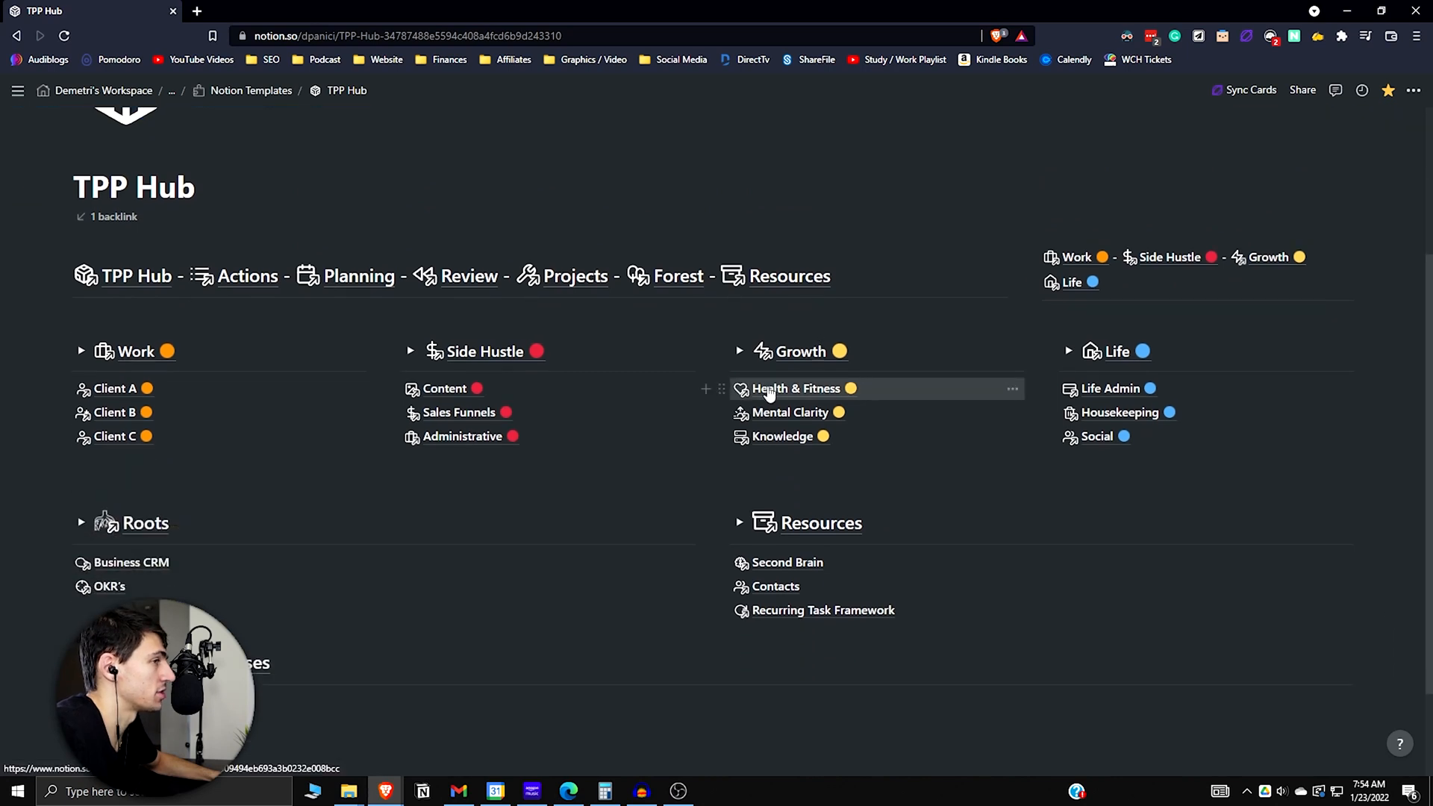